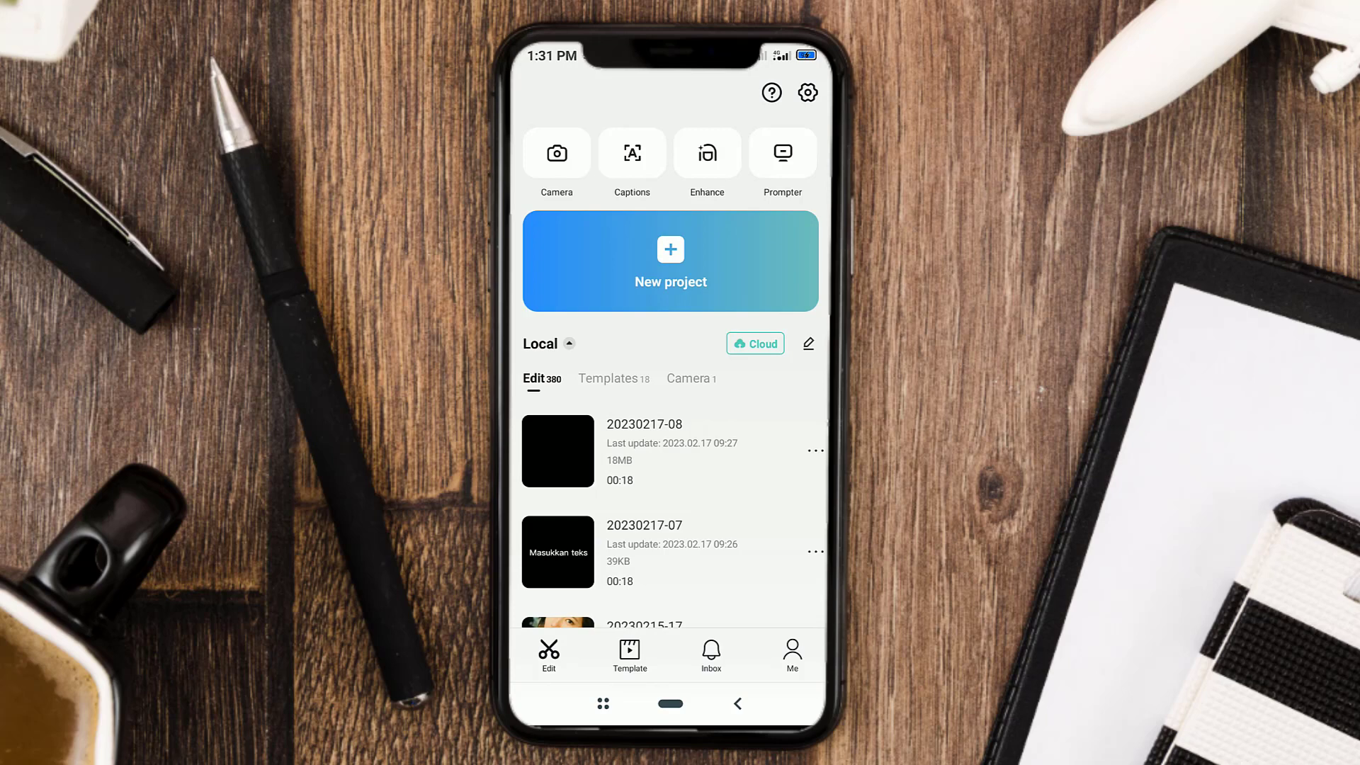
Create a new project from the plain black B&W stock video clip.
left_click(669, 262)
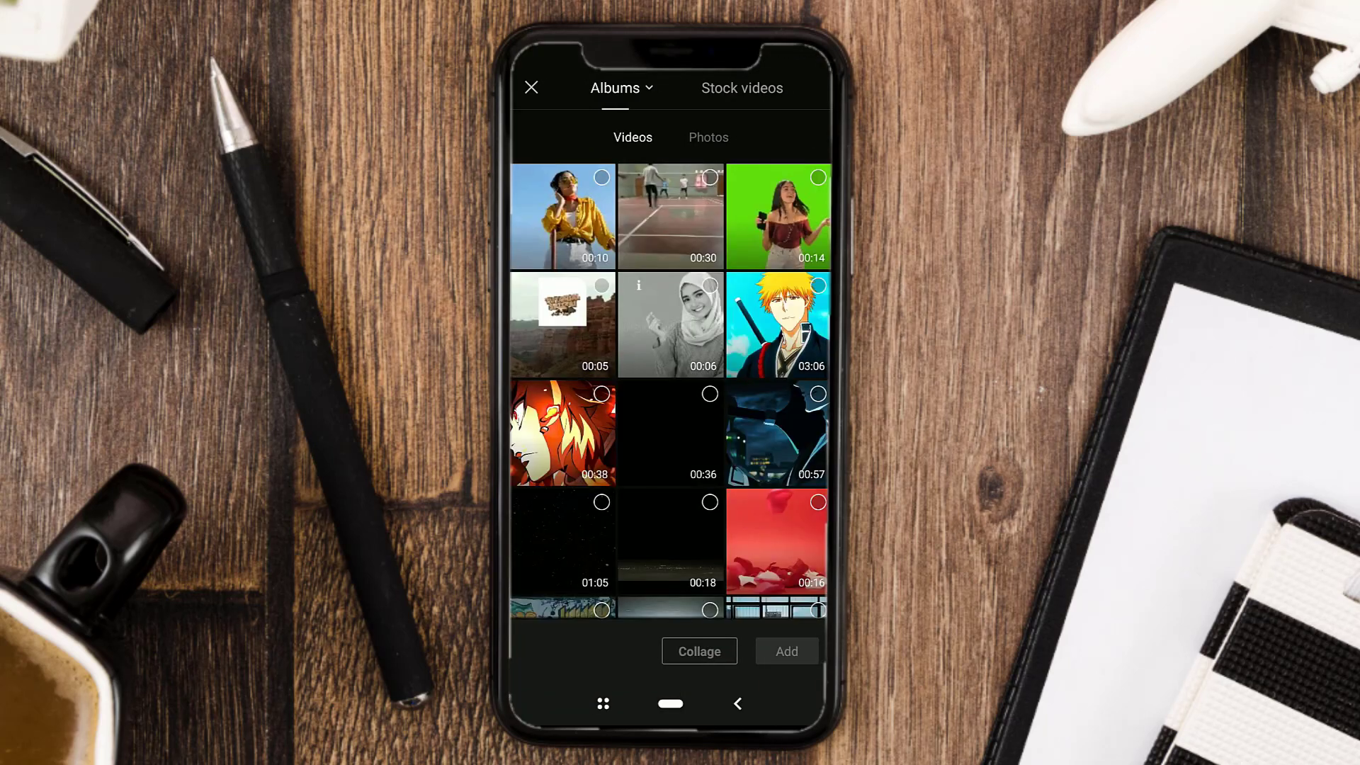
left_click(741, 87)
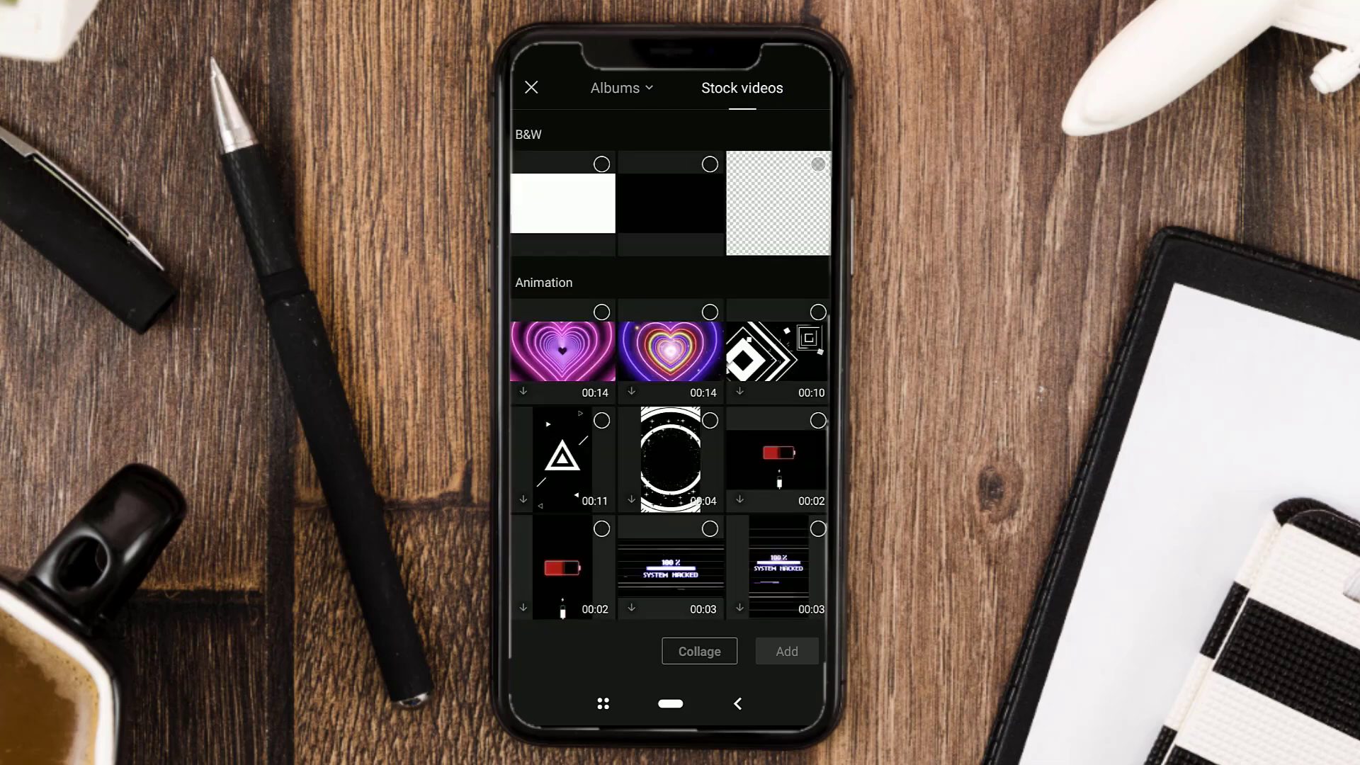
left_click(670, 204)
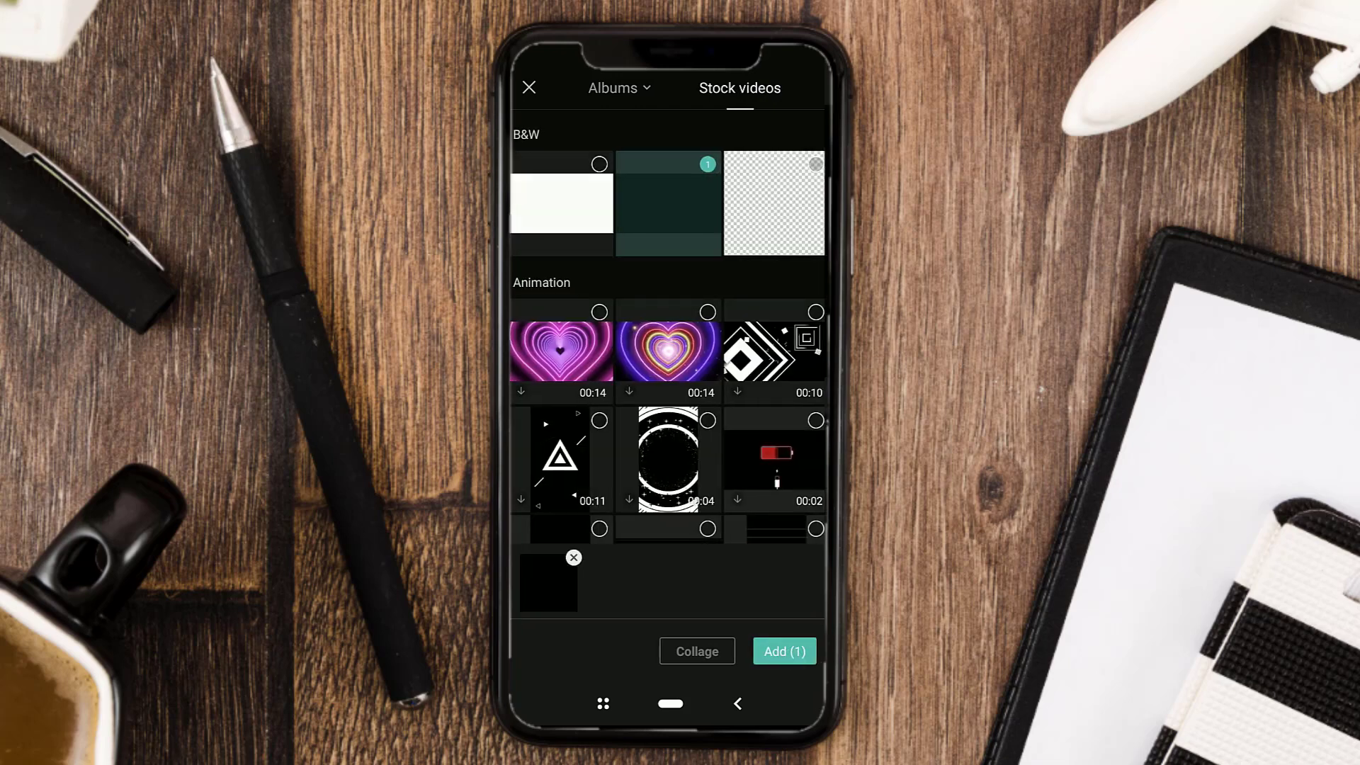
left_click(782, 652)
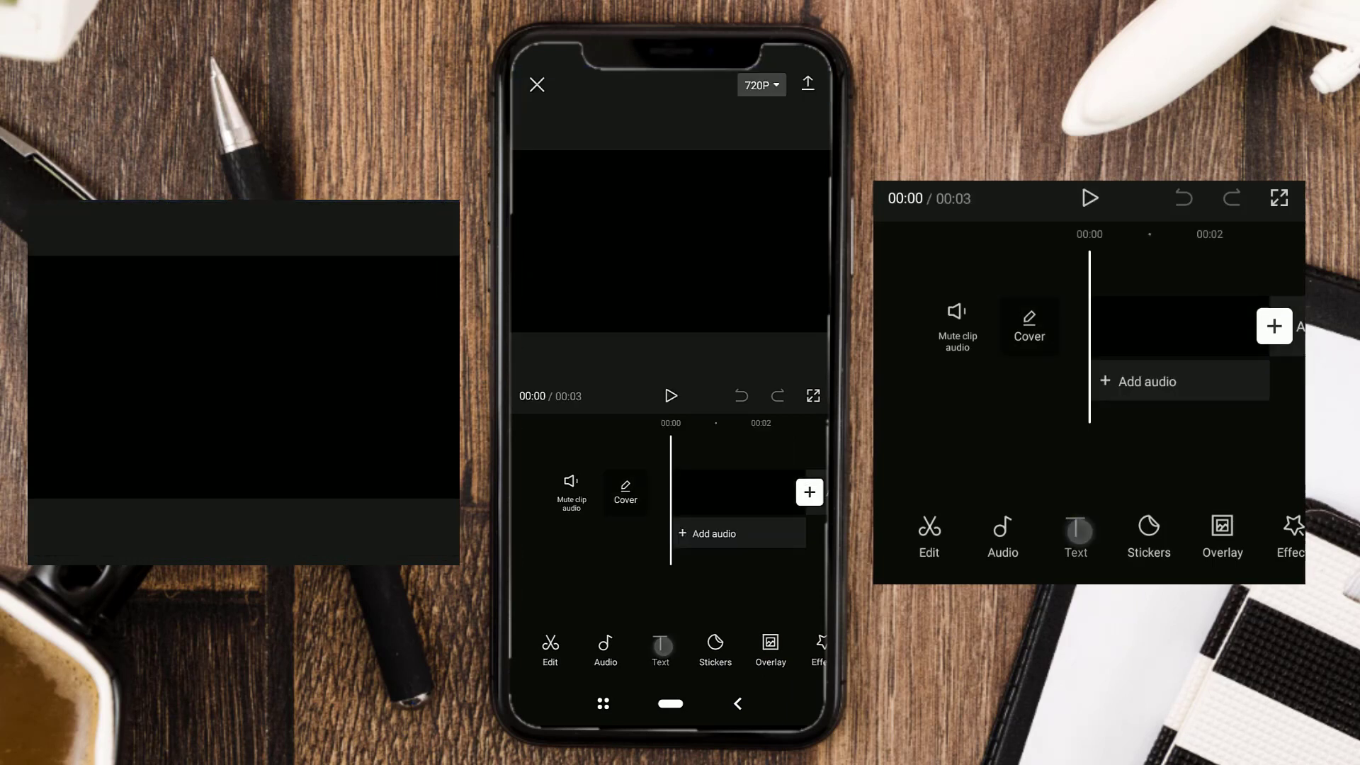
Add a text layer with 'Make It Simple: A Journey of Self-Discovery' and crew credits.
left_click(660, 649)
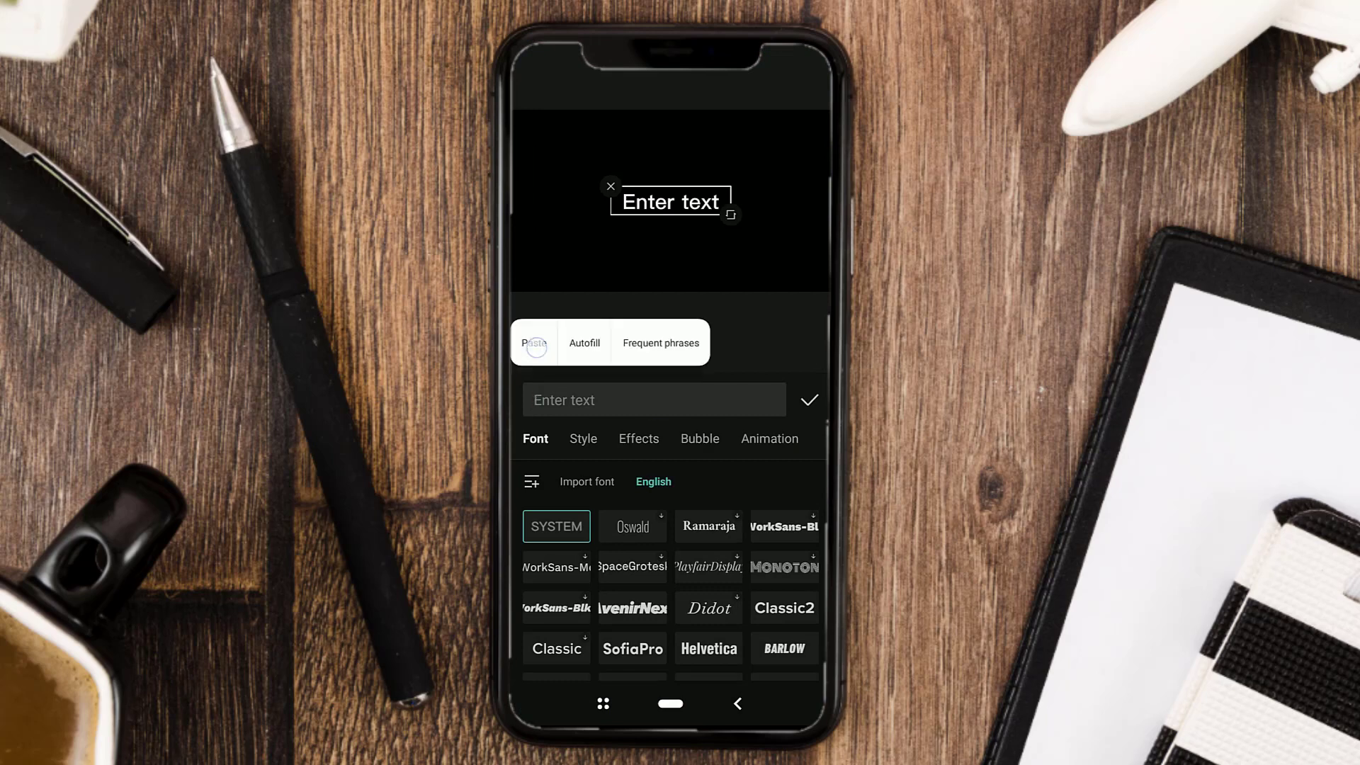
type("Production Designer: Lauren Taylor")
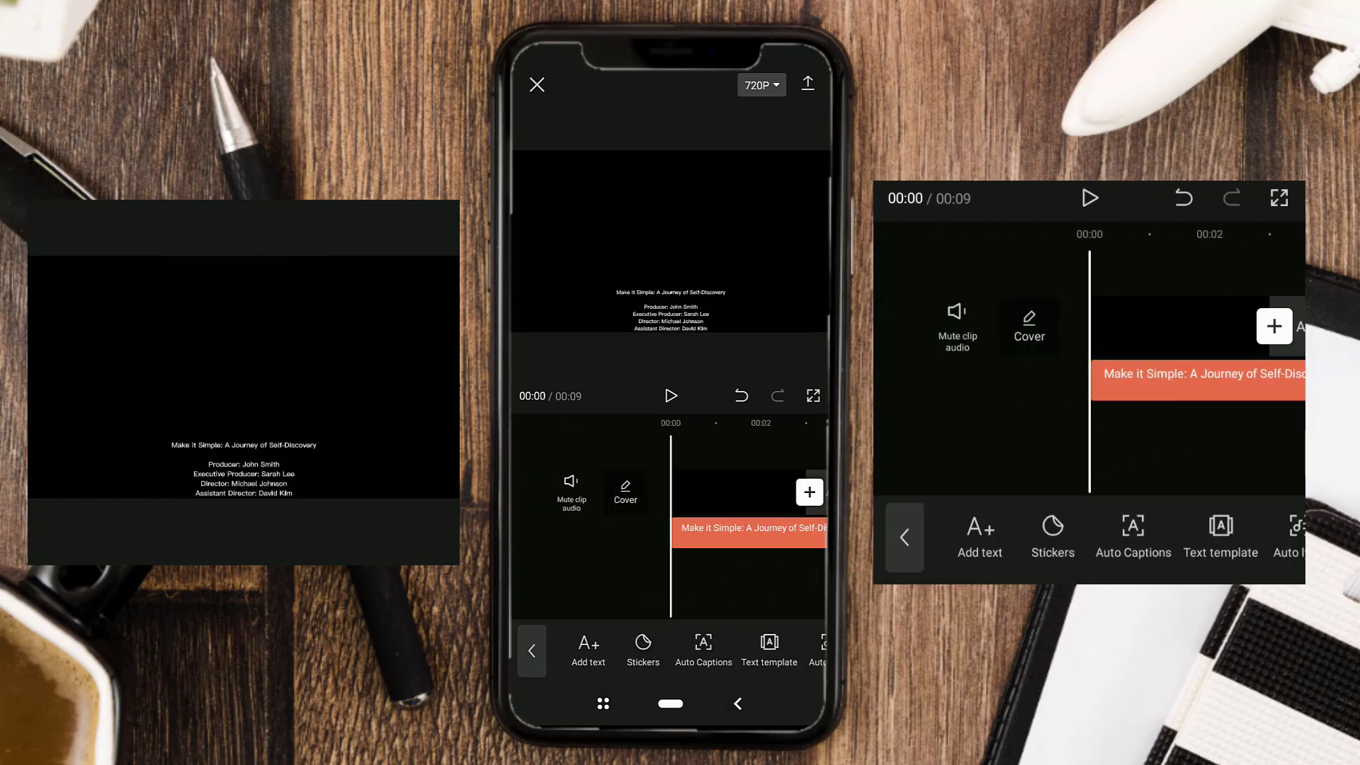
Edit the credits text to add crew lines from screenplay through production designer.
left_click(670, 396)
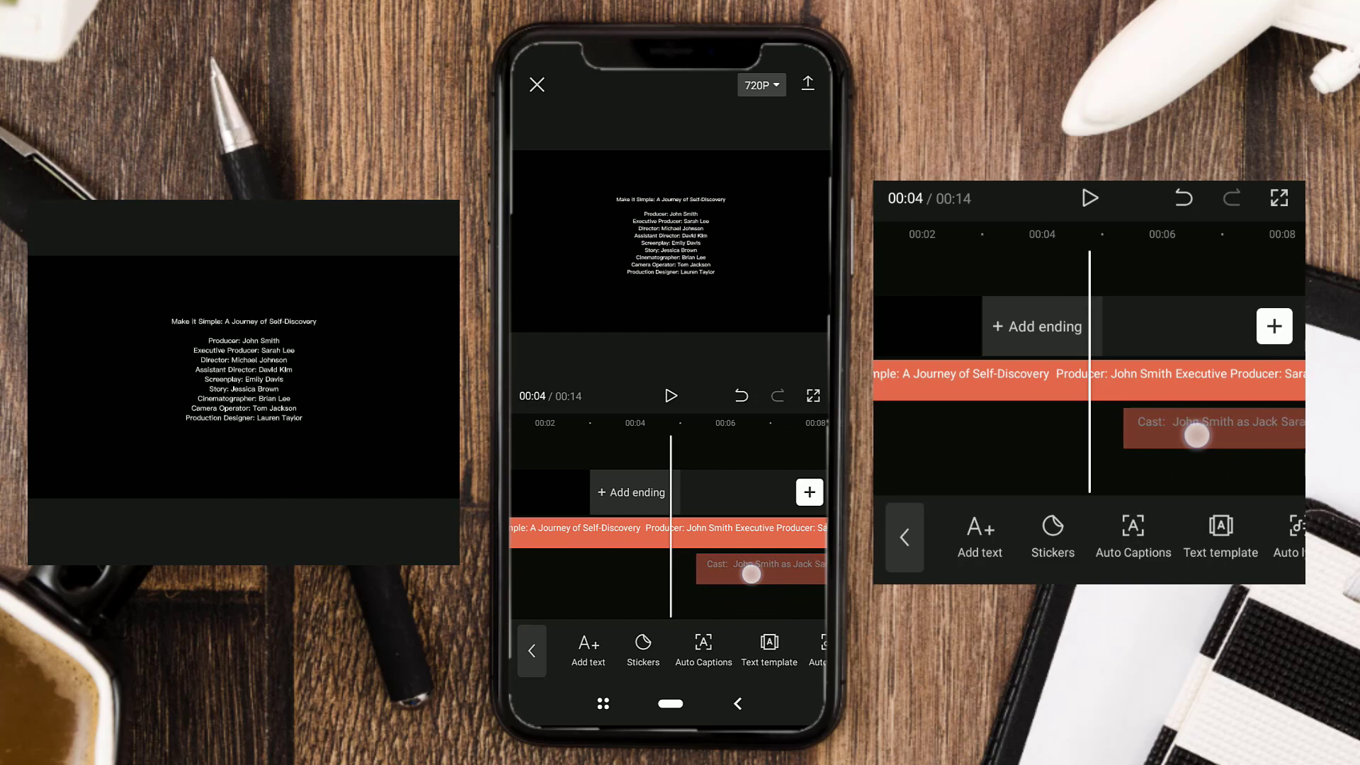
Drag the cast text clip into its position on the timeline.
left_click_drag(751, 574, 729, 599)
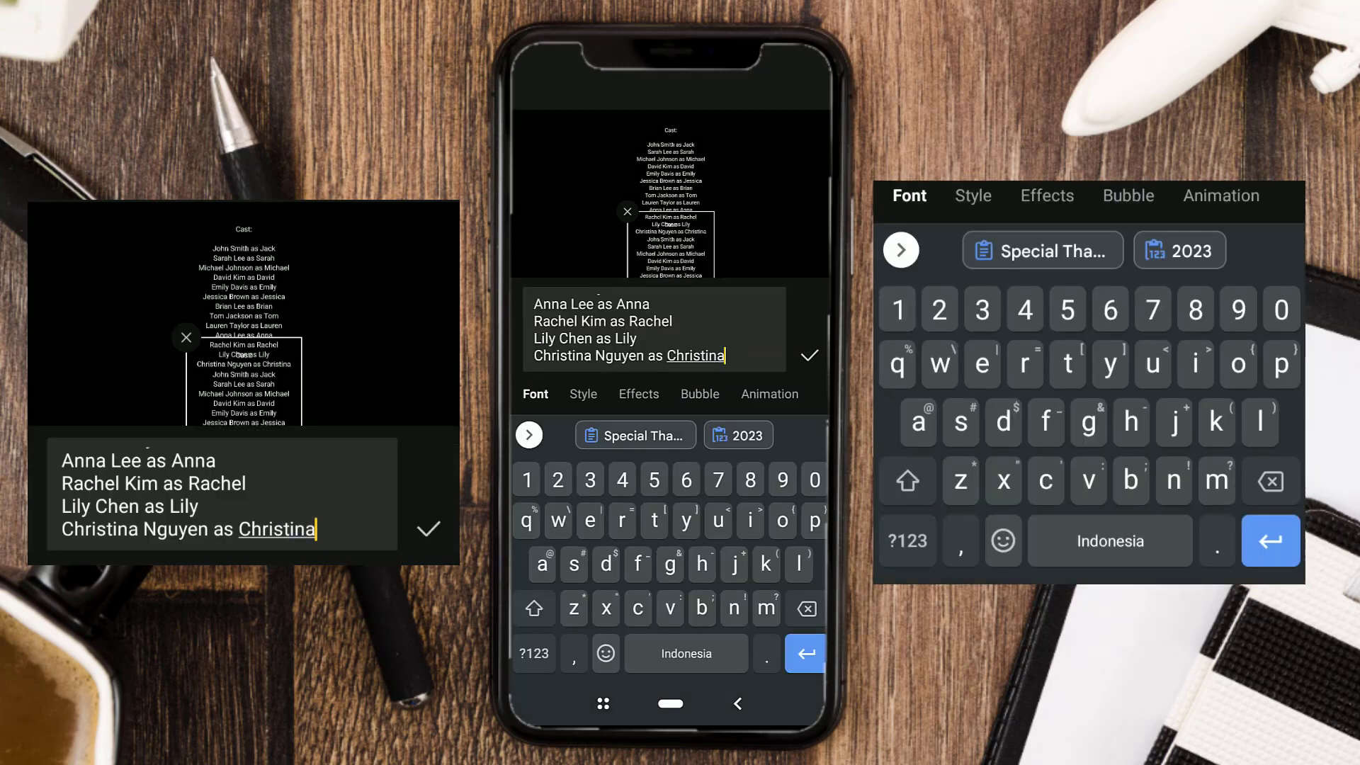
Apply the cast text and return to the main timeline, now 19 seconds long.
left_click(808, 355)
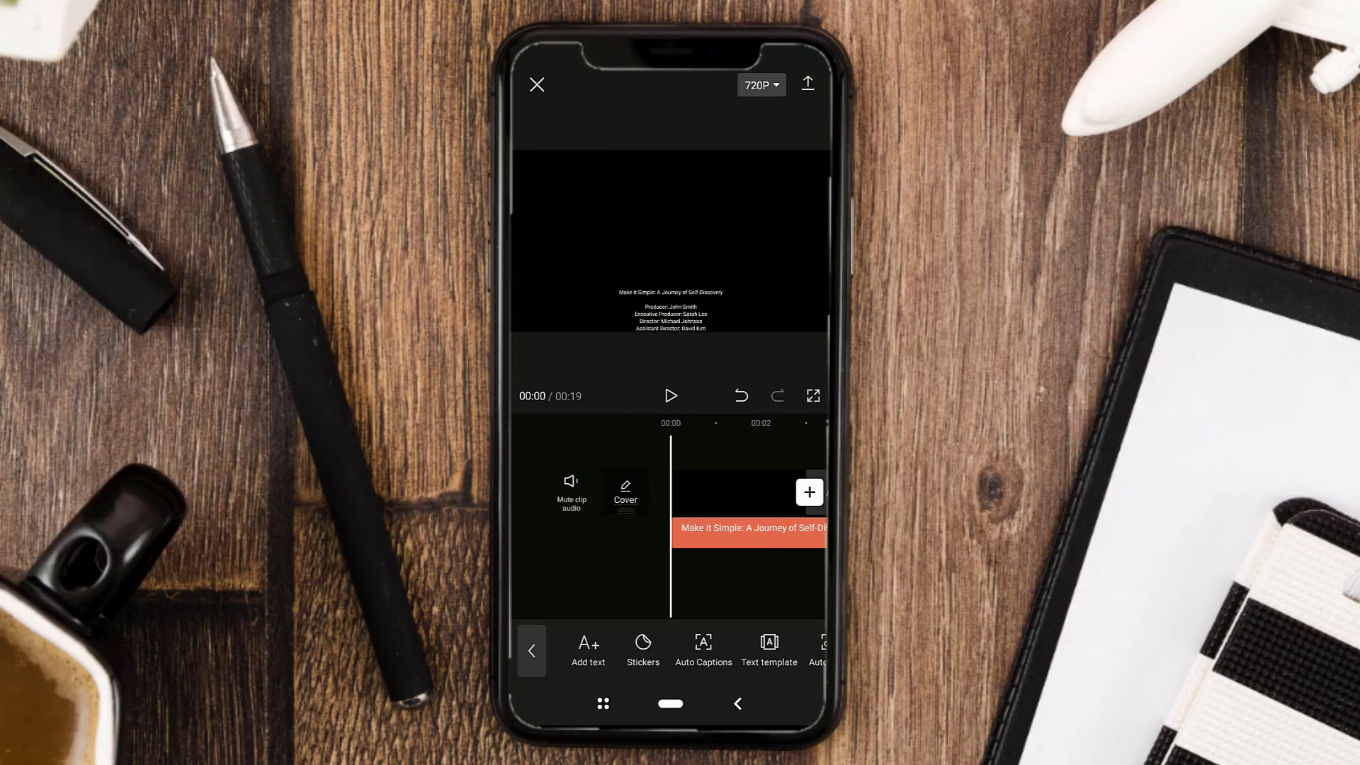
left_click(807, 84)
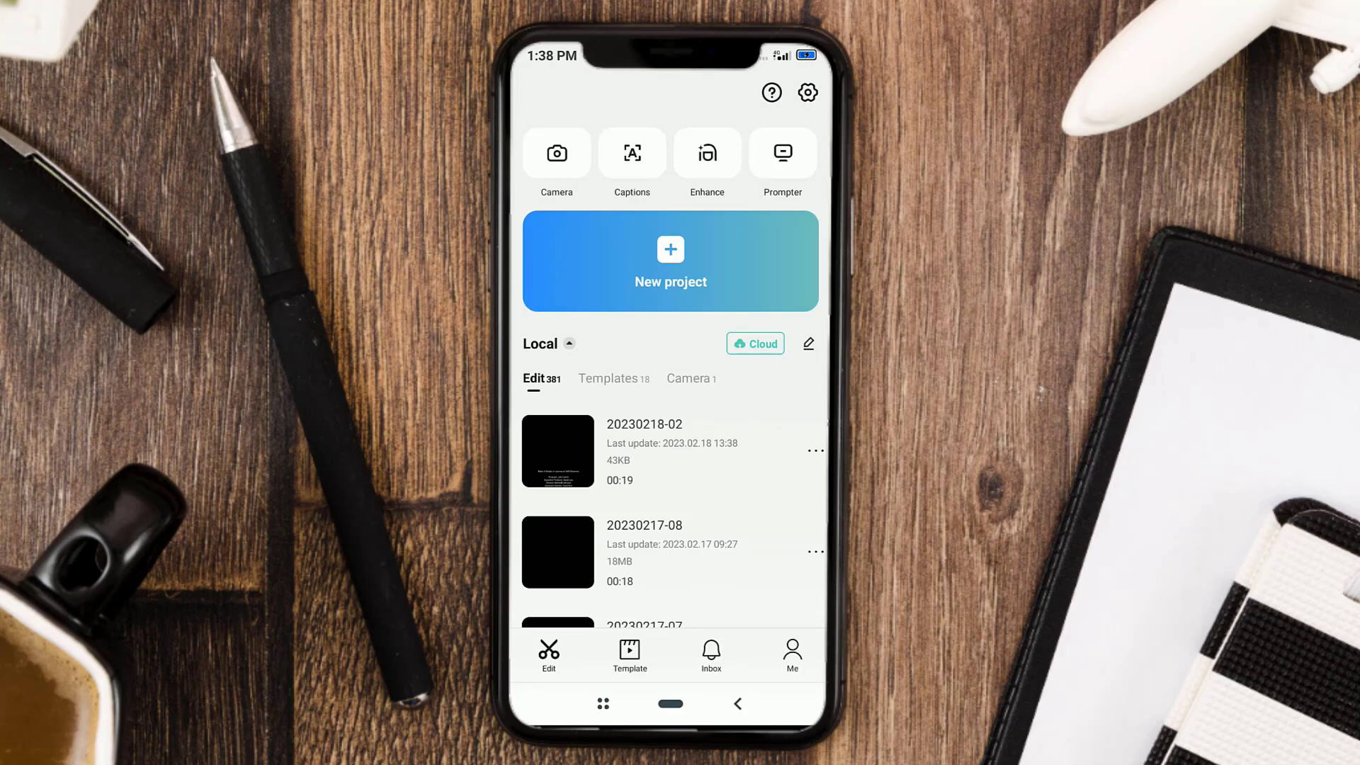
Create a new project importing the 00:19 credits video from Albums.
left_click(669, 261)
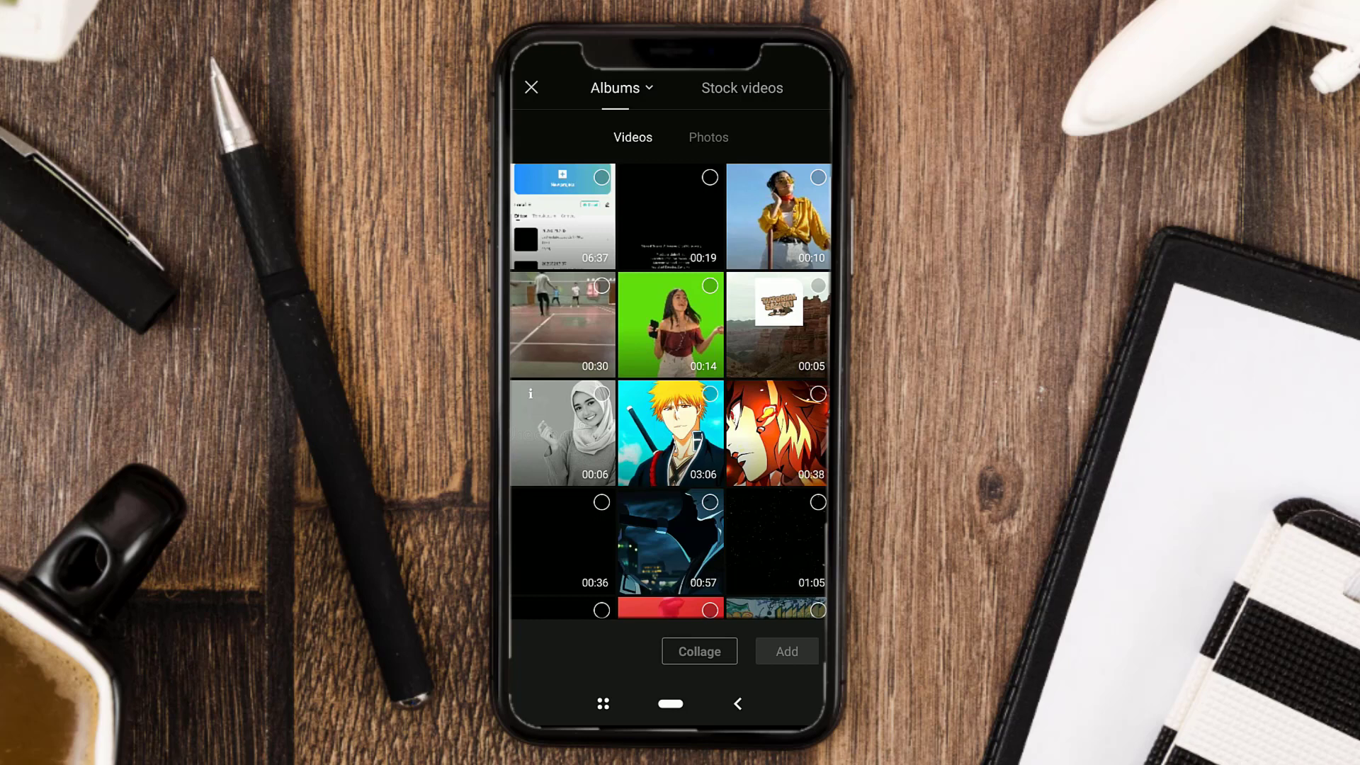
left_click(668, 216)
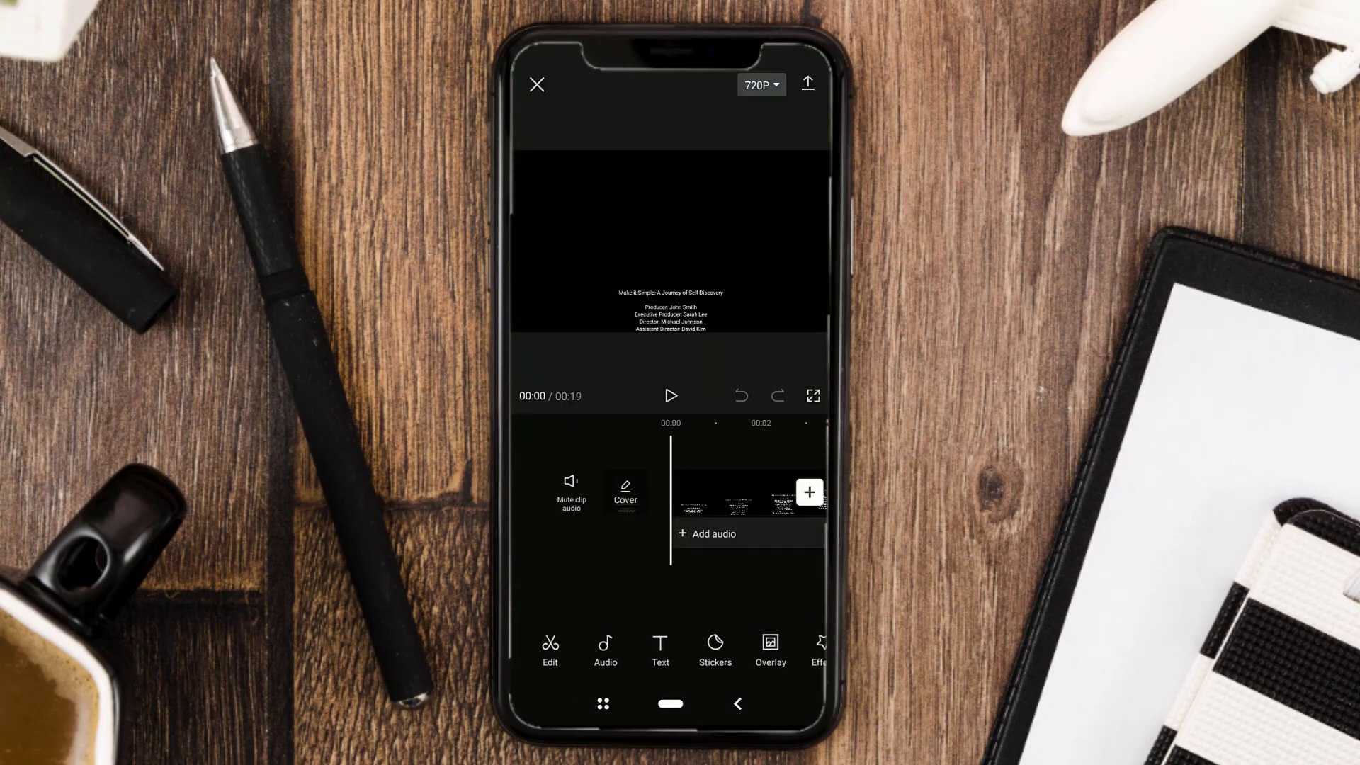
Play the 19-second credits video through, then start its export.
left_click(746, 495)
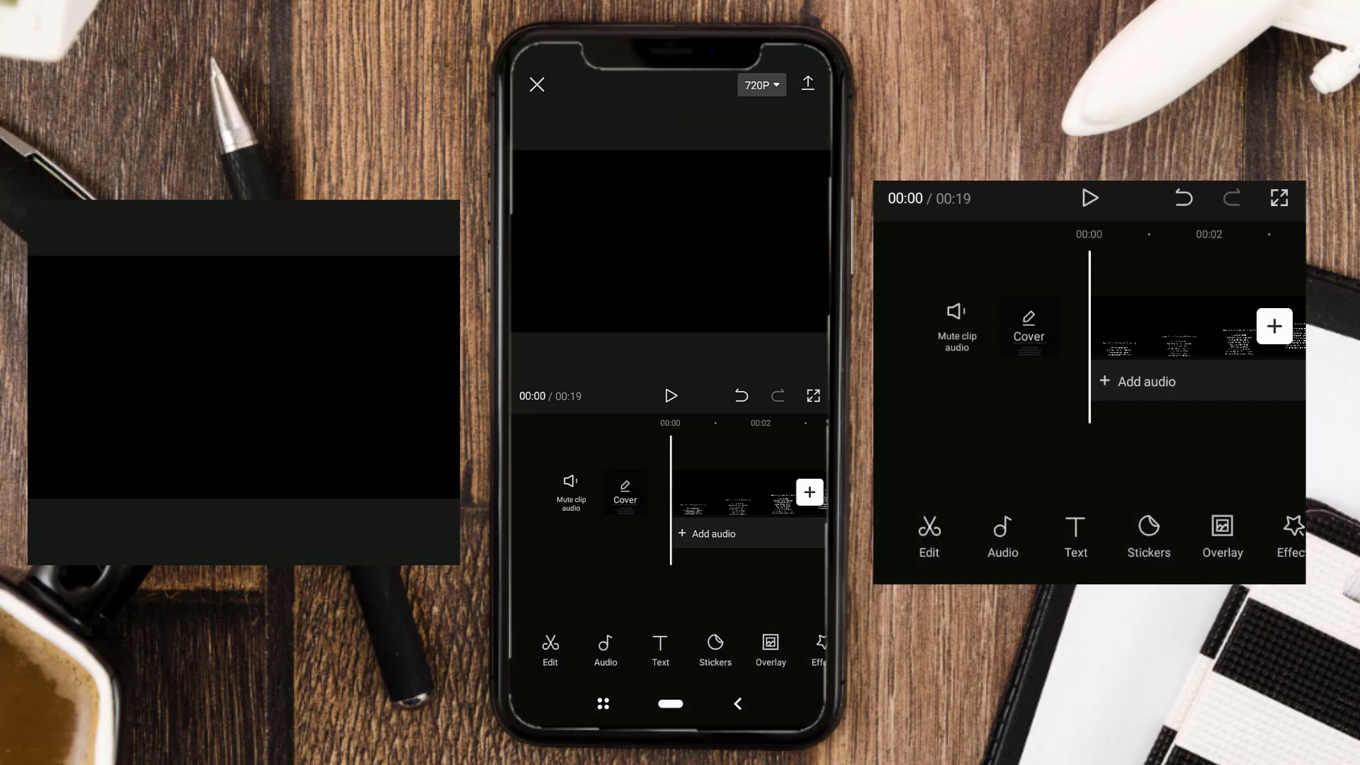
left_click(671, 395)
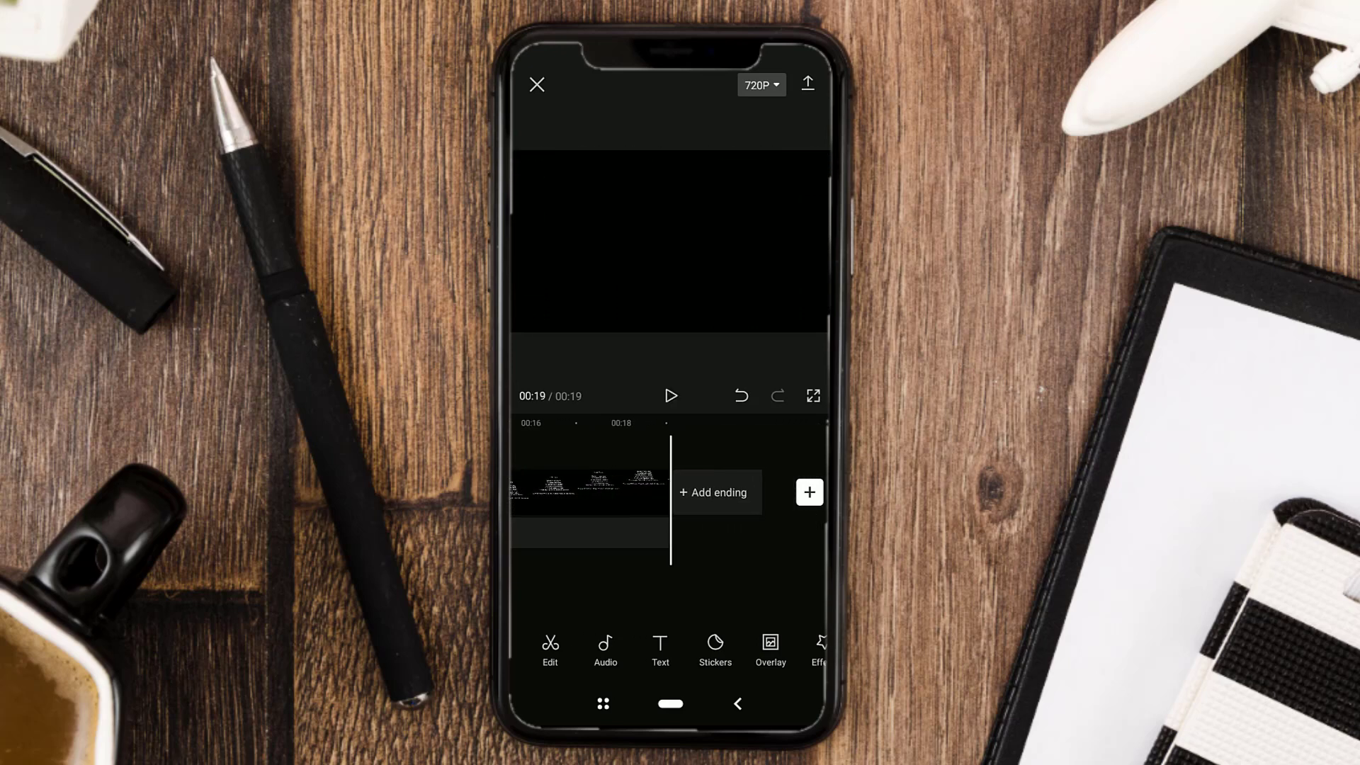
left_click(807, 84)
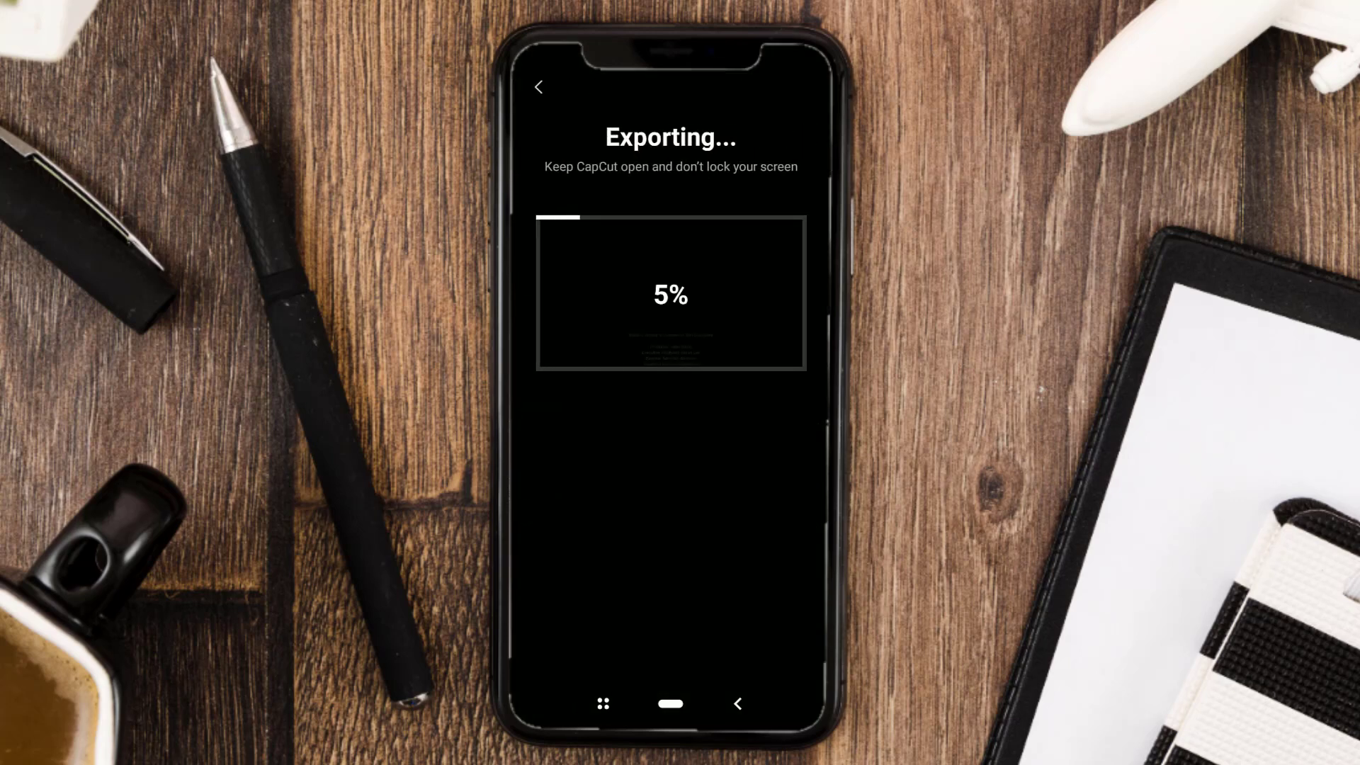